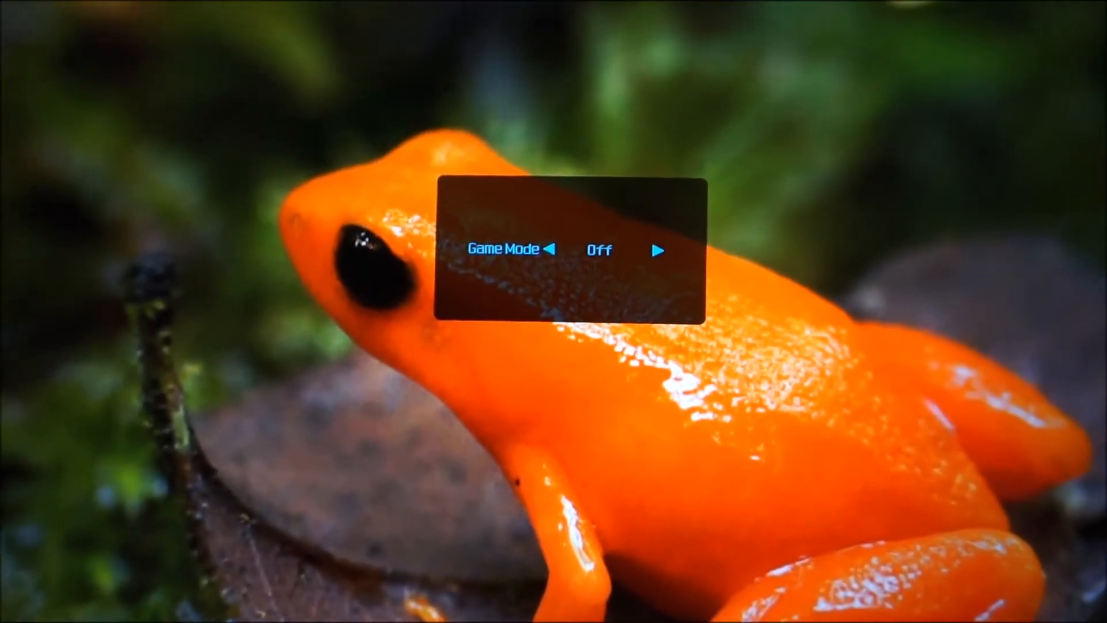
Step: Cycle the game mode preset through RTS, FPS and Gamer1 until Gamer2 is selected
{"action": "left_click", "coordinate": [660, 250]}
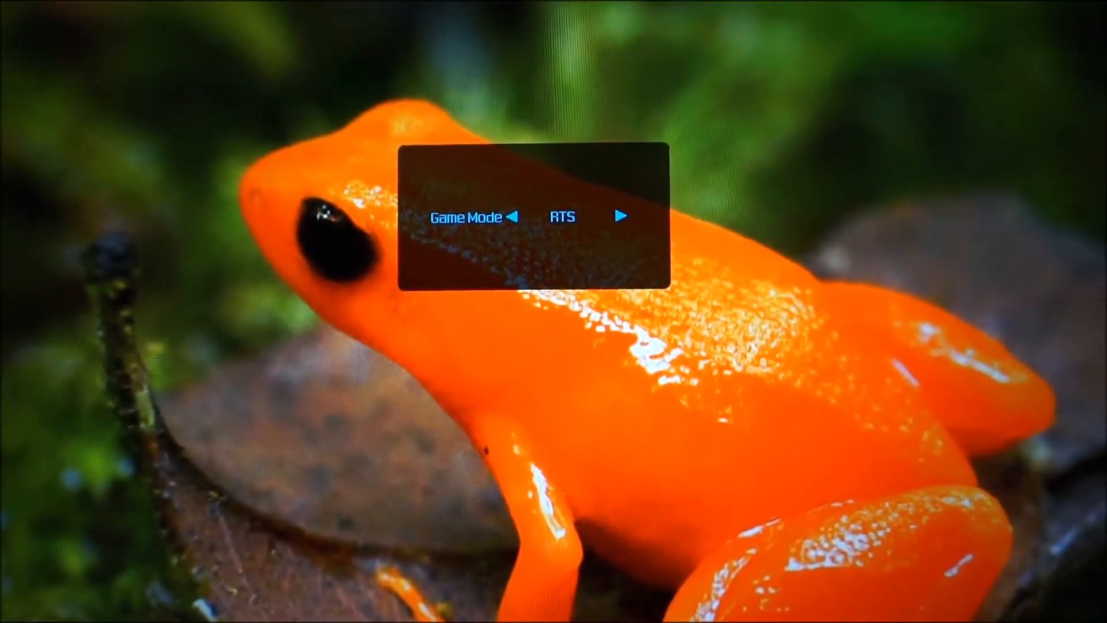
{"action": "left_click", "coordinate": [622, 215]}
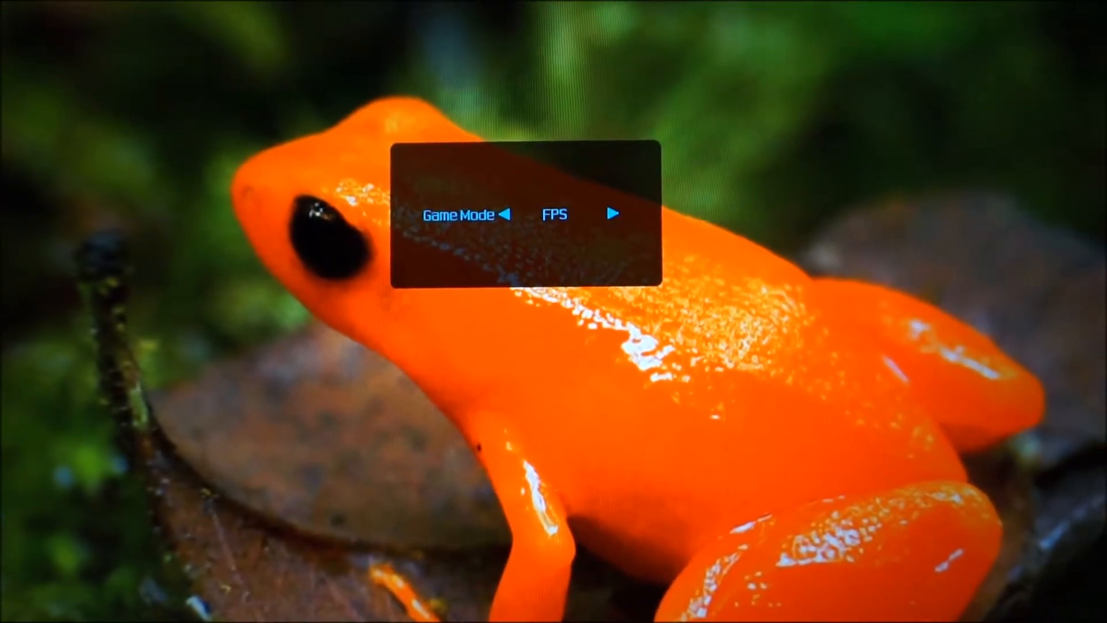
{"action": "left_click", "coordinate": [613, 213]}
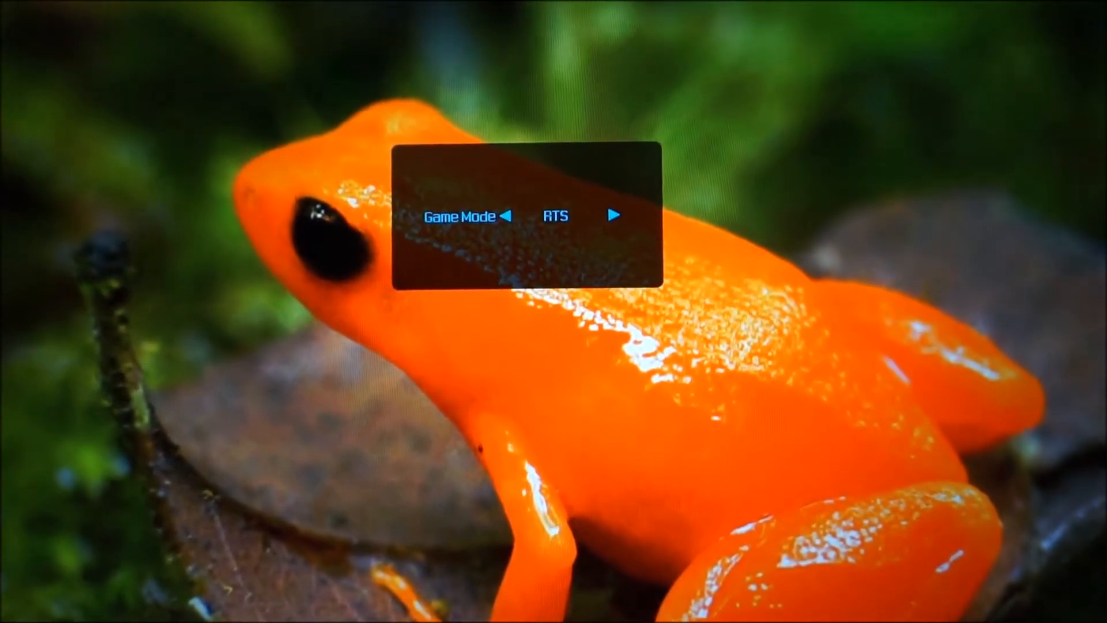
{"action": "left_click", "coordinate": [616, 214]}
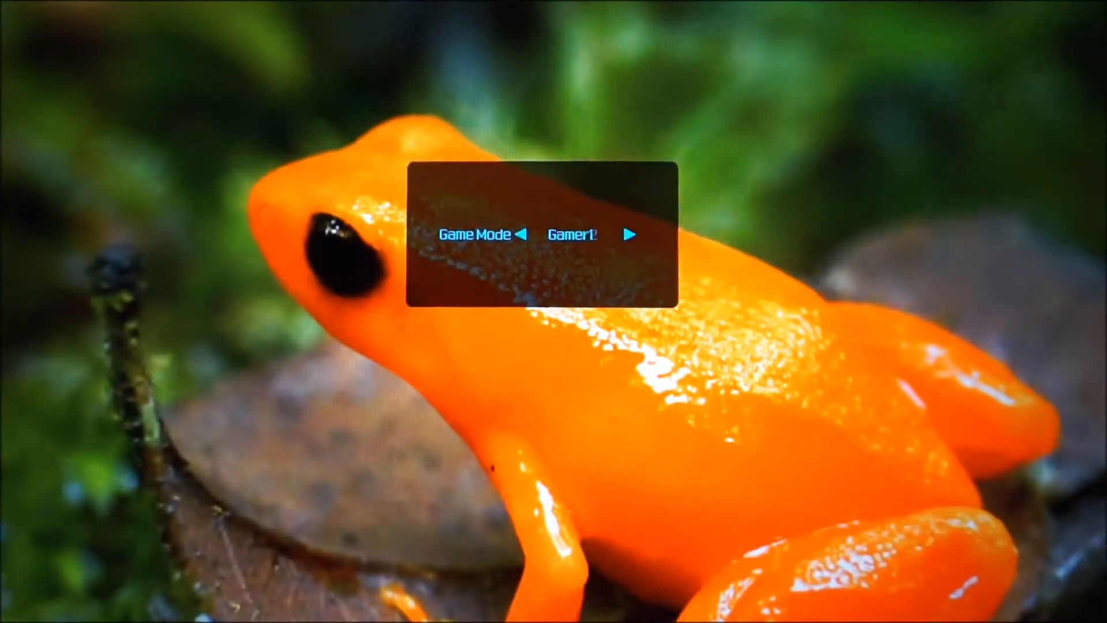
{"action": "left_click", "coordinate": [631, 234]}
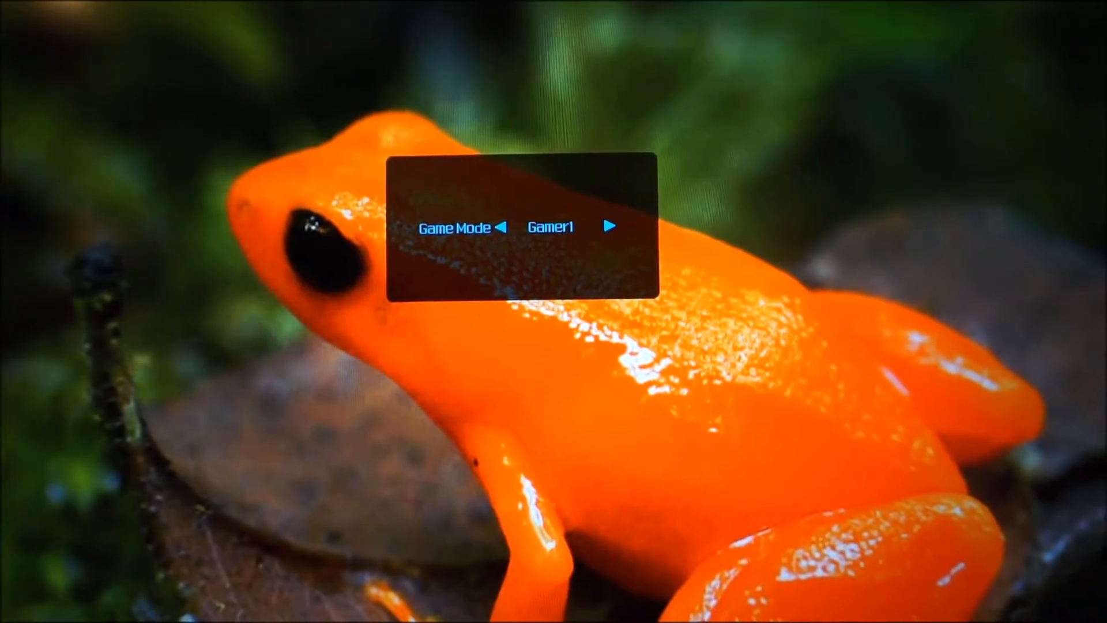
{"action": "left_click", "coordinate": [611, 225]}
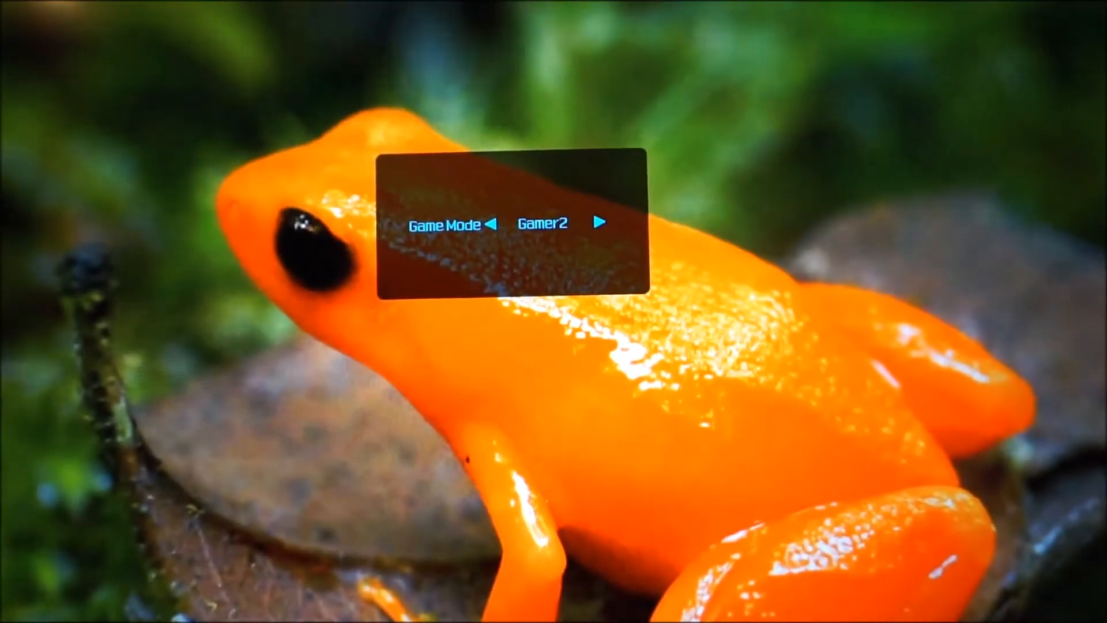
{"action": "left_click", "coordinate": [493, 224]}
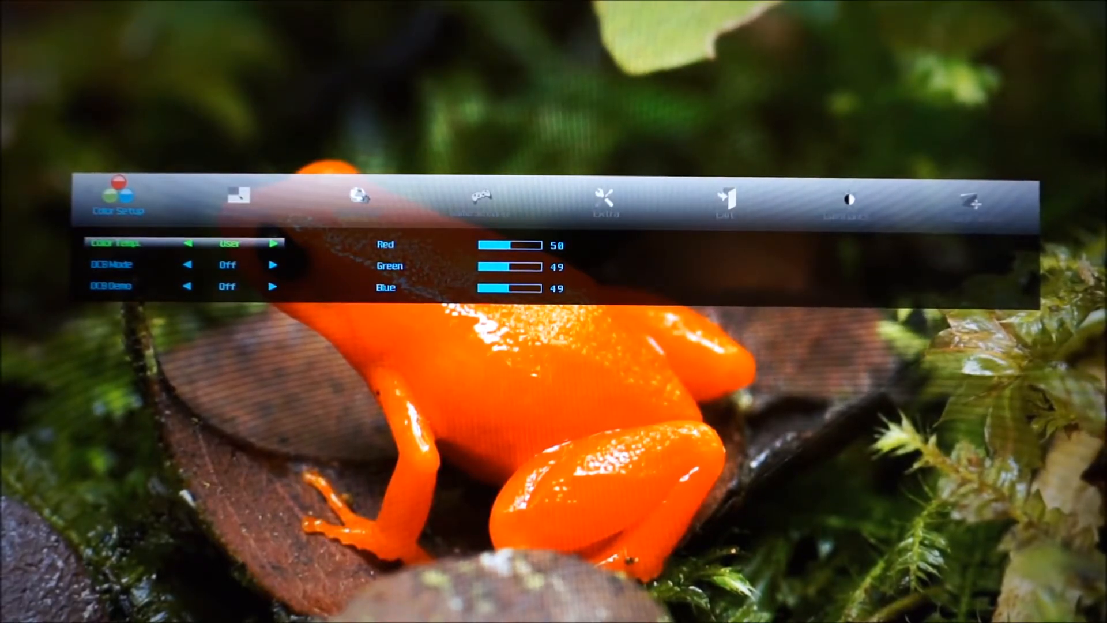
{"action": "left_click", "coordinate": [273, 243]}
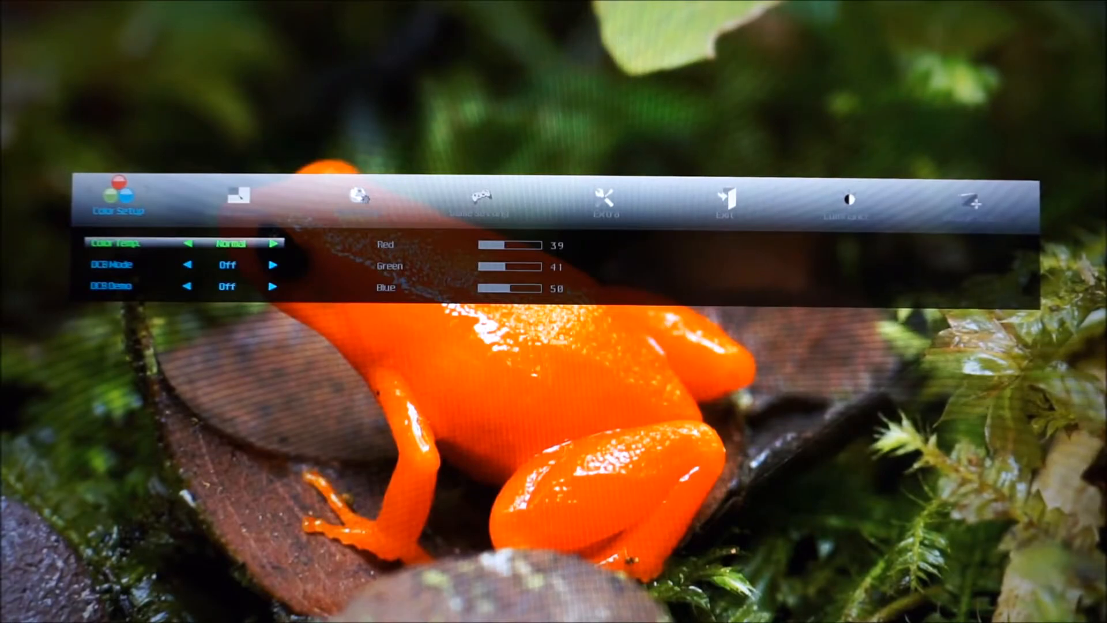
{"action": "left_click", "coordinate": [276, 242]}
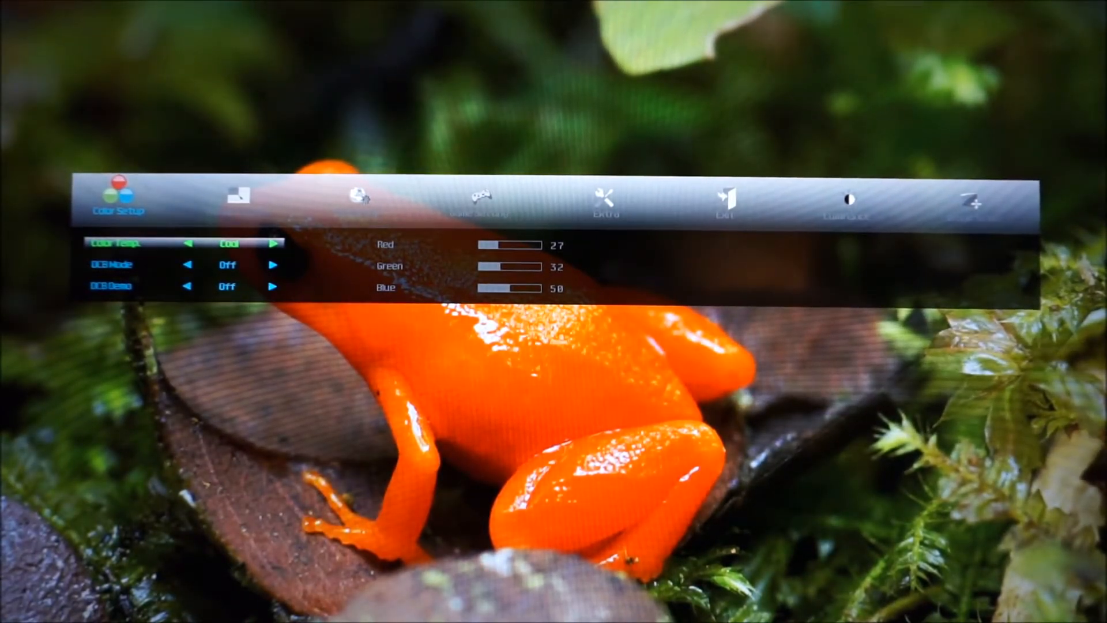
{"action": "left_click", "coordinate": [277, 243]}
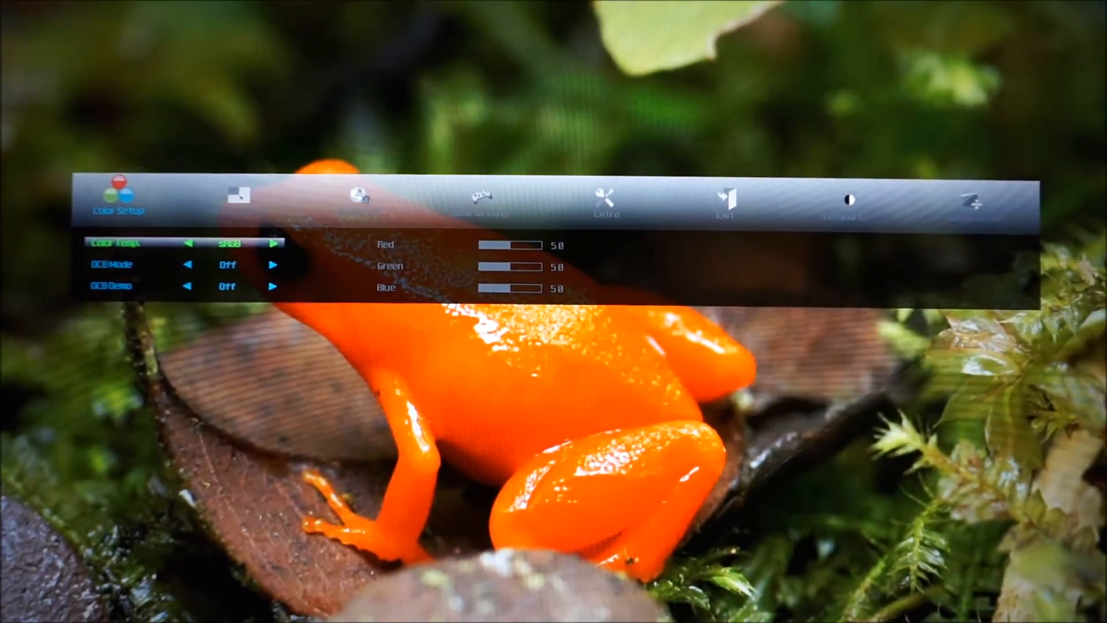
{"action": "left_click", "coordinate": [274, 242]}
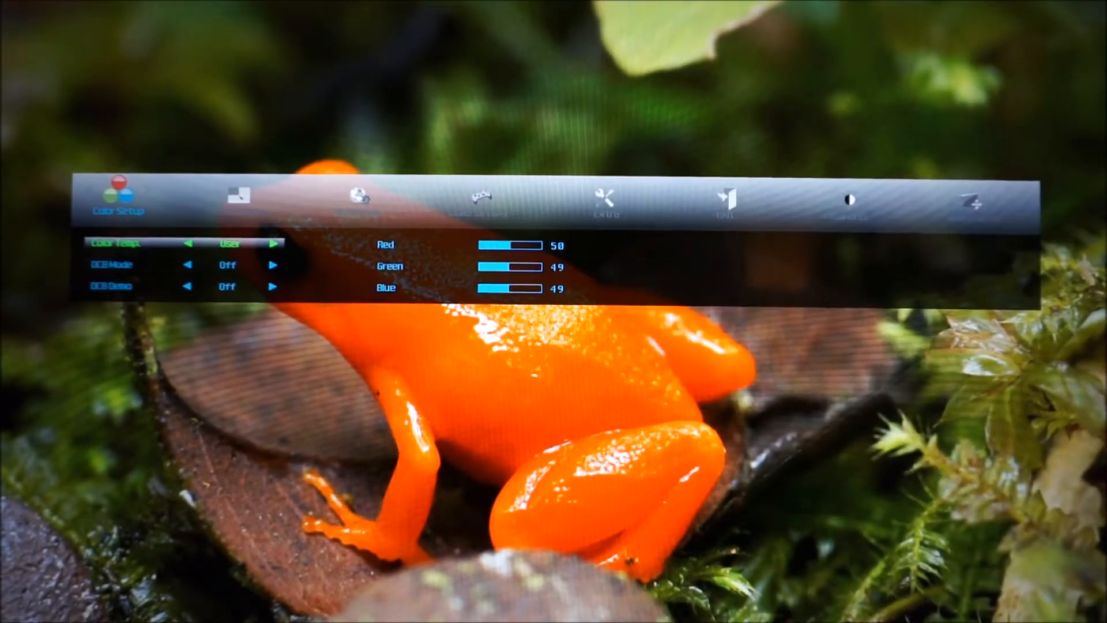
{"action": "key", "text": "down"}
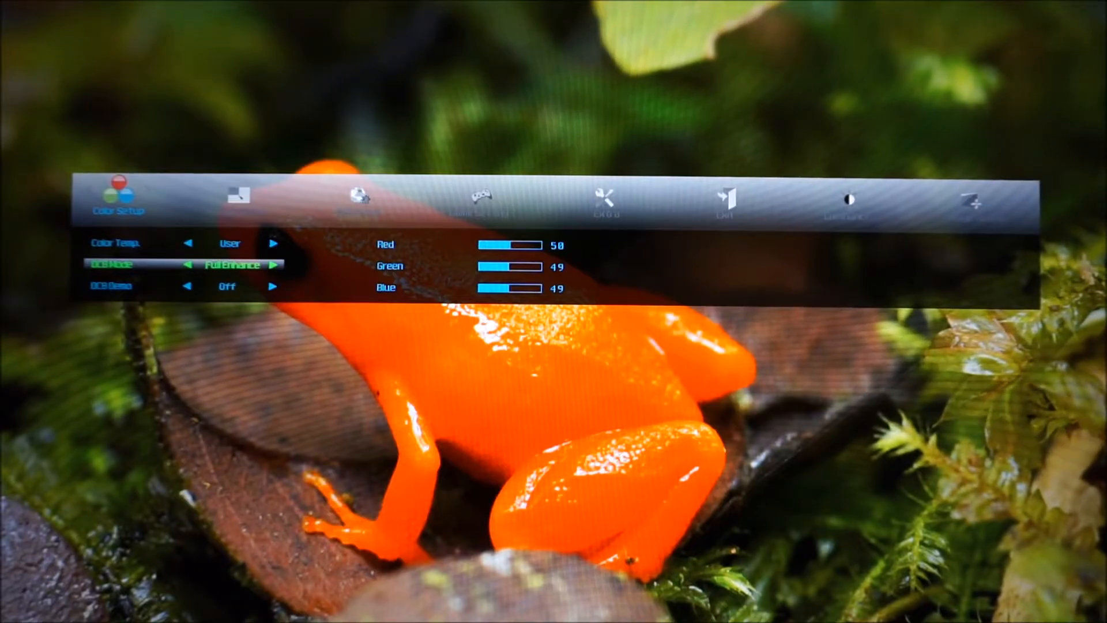
Step: Step DCB Mode through Nature Skin and Green Field to Sky-blue
{"action": "left_click", "coordinate": [274, 265]}
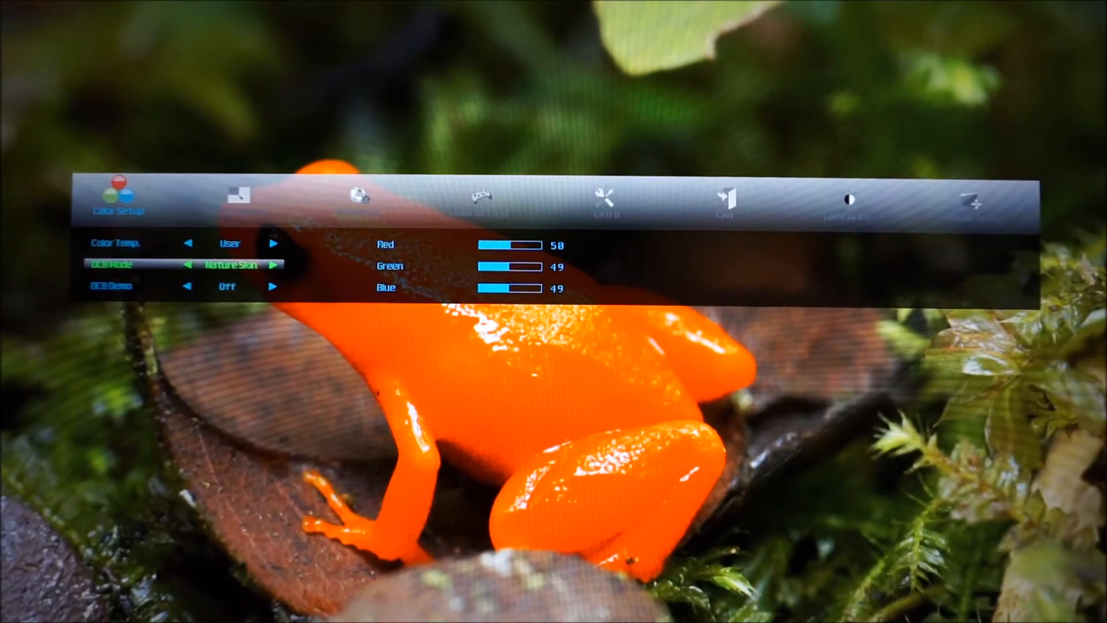
{"action": "left_click", "coordinate": [274, 265]}
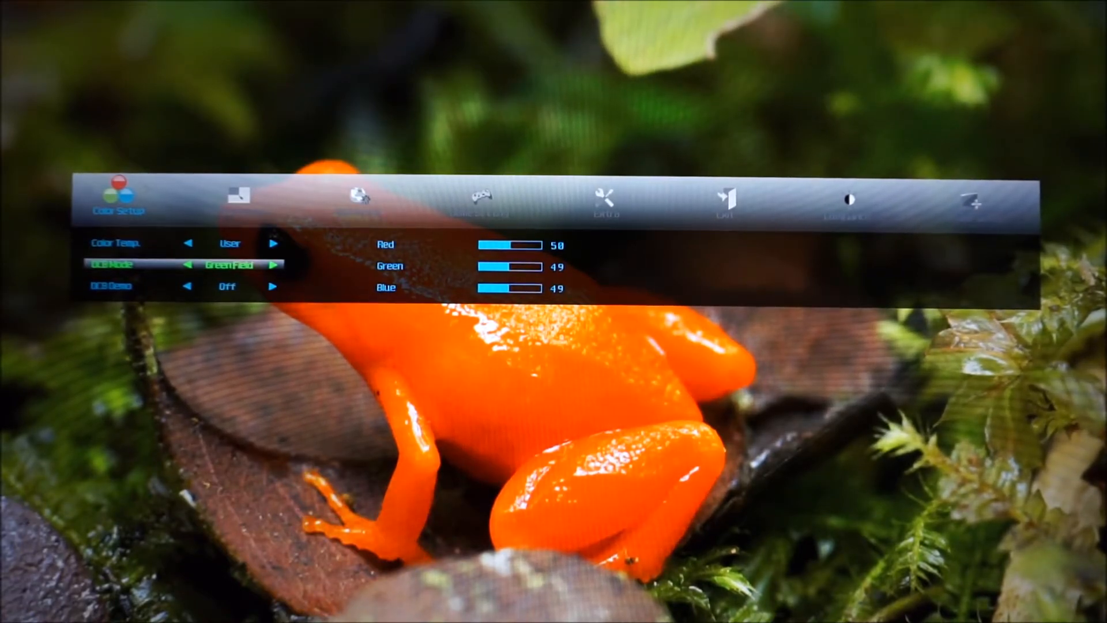
{"action": "left_click", "coordinate": [273, 264]}
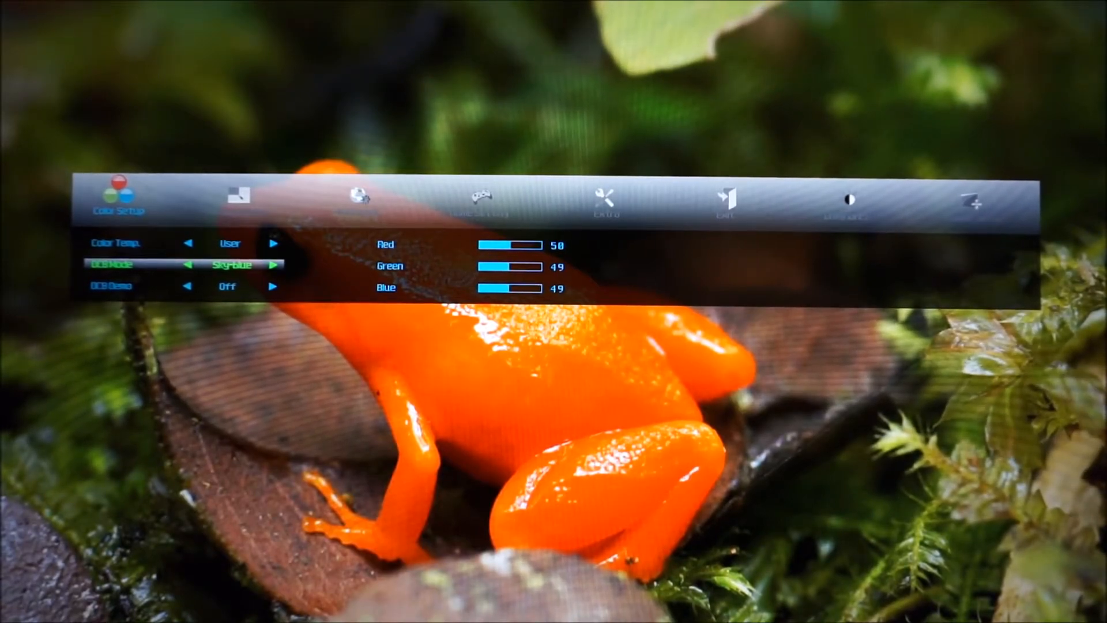
{"action": "left_click", "coordinate": [274, 264]}
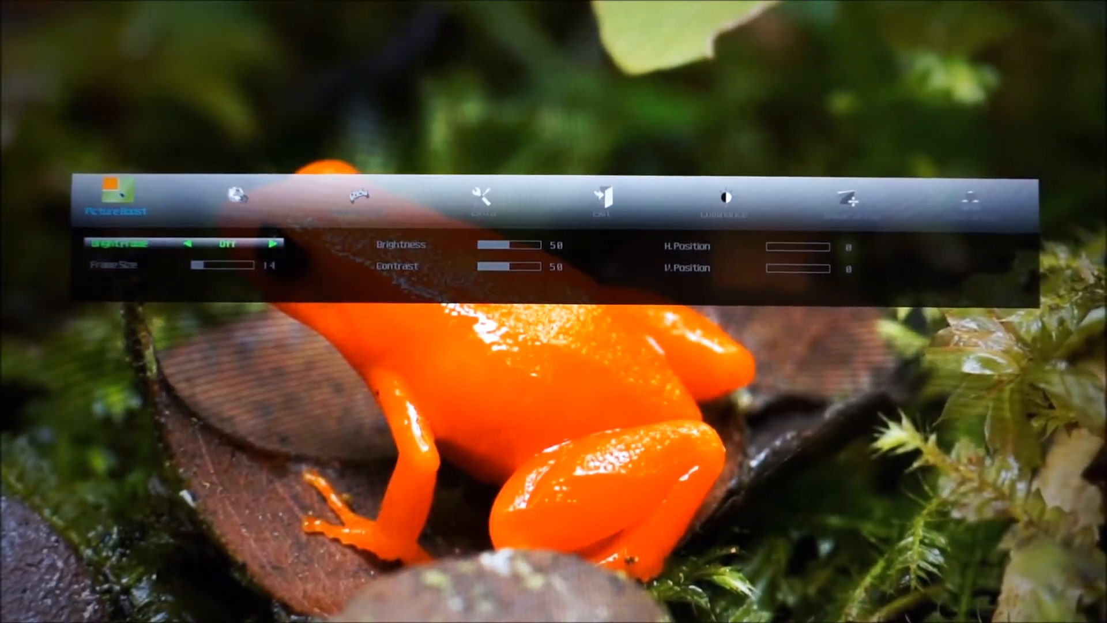
Step: Show the Picture Boost page with Bright Frame off, brightness 50 and contrast 50
{"action": "left_click", "coordinate": [276, 243]}
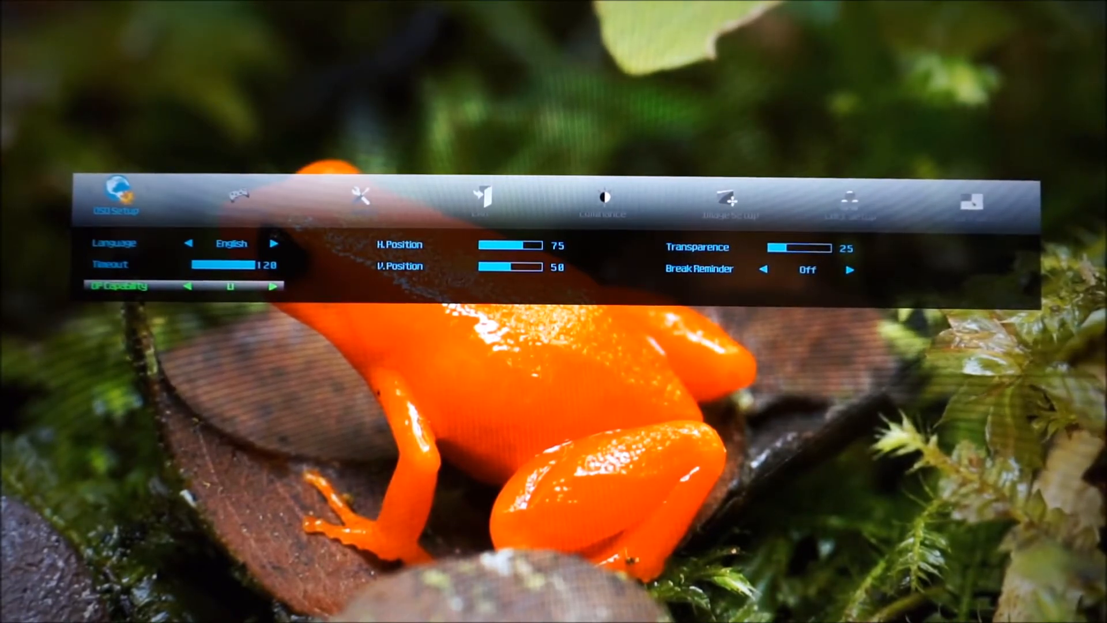
Step: Set DP Capability to 1.2 and switch the Break Reminder to On
{"action": "left_click", "coordinate": [274, 286]}
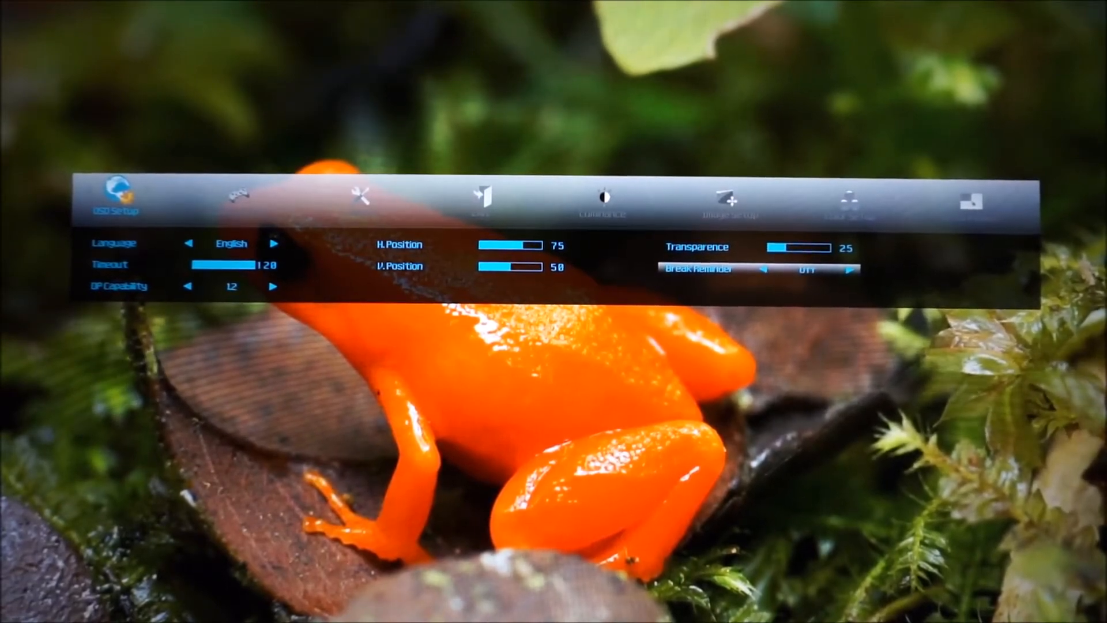
{"action": "left_click", "coordinate": [849, 270]}
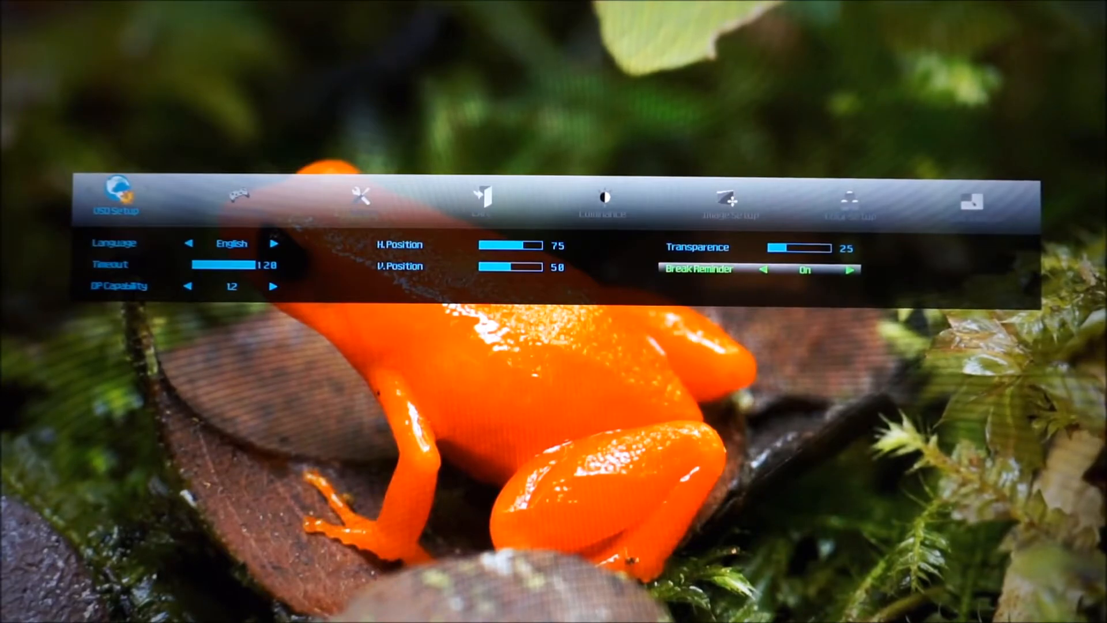
{"action": "left_click", "coordinate": [853, 269]}
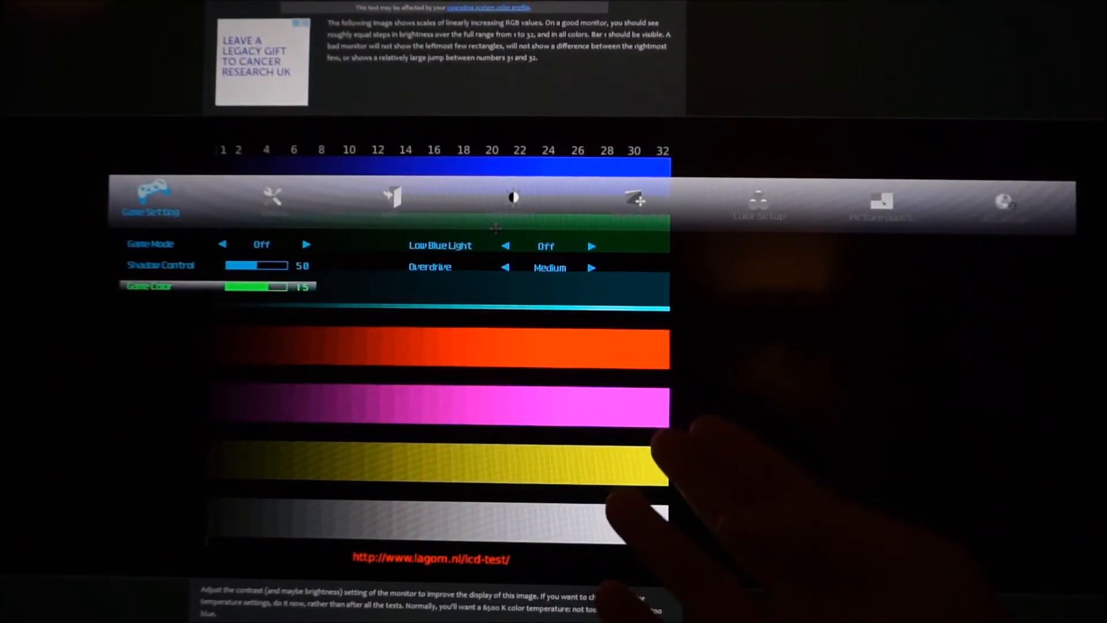
{"action": "mouse_move", "coordinate": [614, 508]}
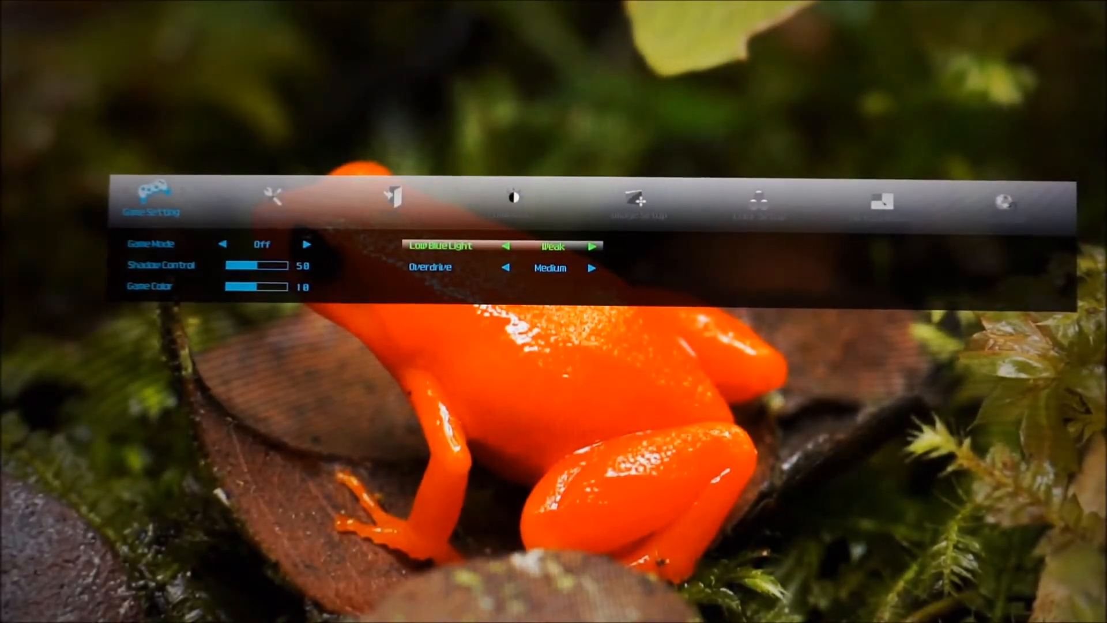
Step: Switch Low Blue Light off and cycle Overdrive through Weak and Off back to Medium
{"action": "left_click", "coordinate": [594, 246]}
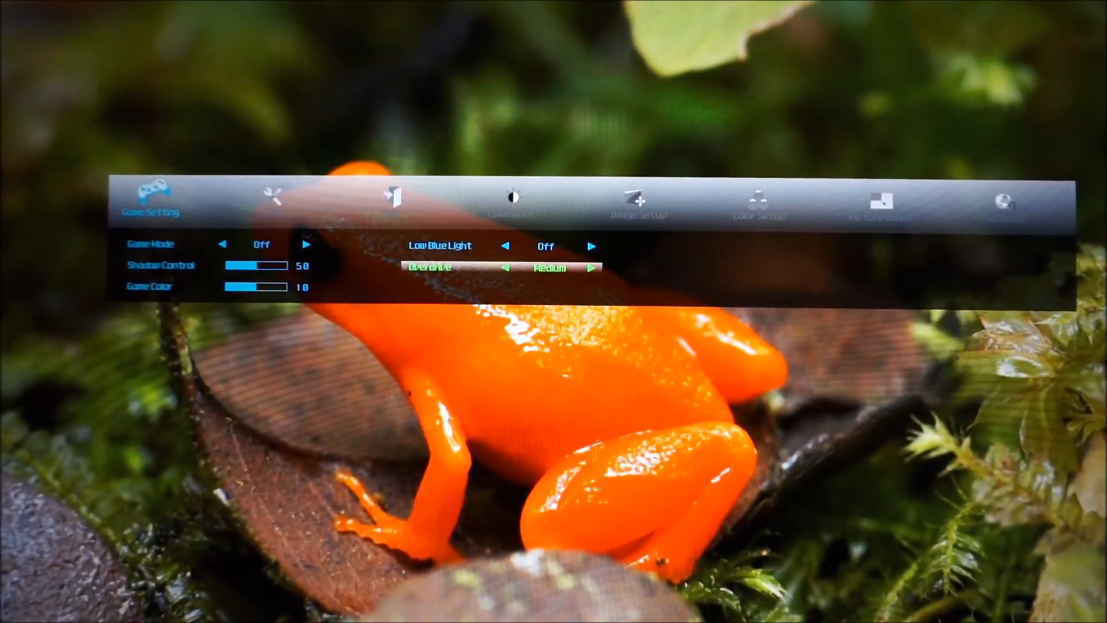
{"action": "left_click", "coordinate": [506, 267]}
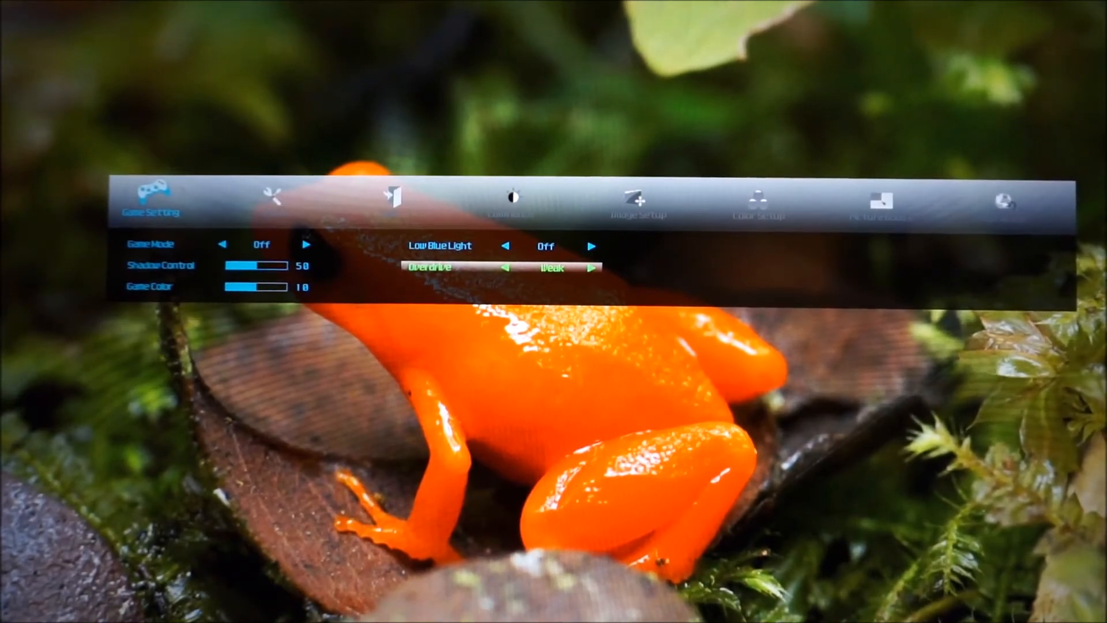
{"action": "left_click", "coordinate": [510, 266]}
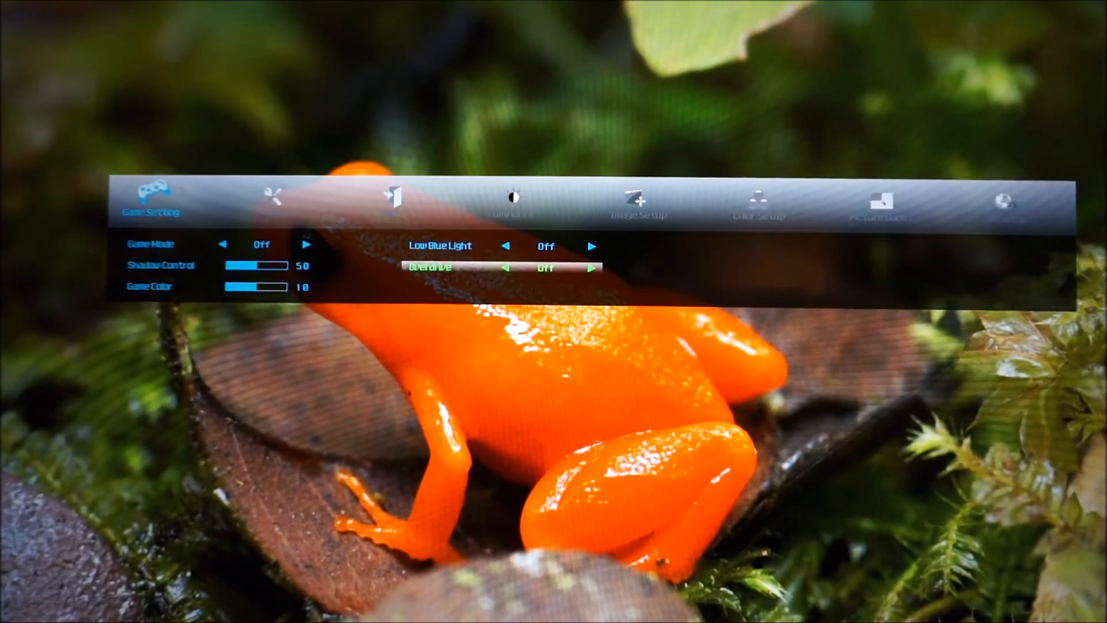
{"action": "left_click", "coordinate": [591, 267]}
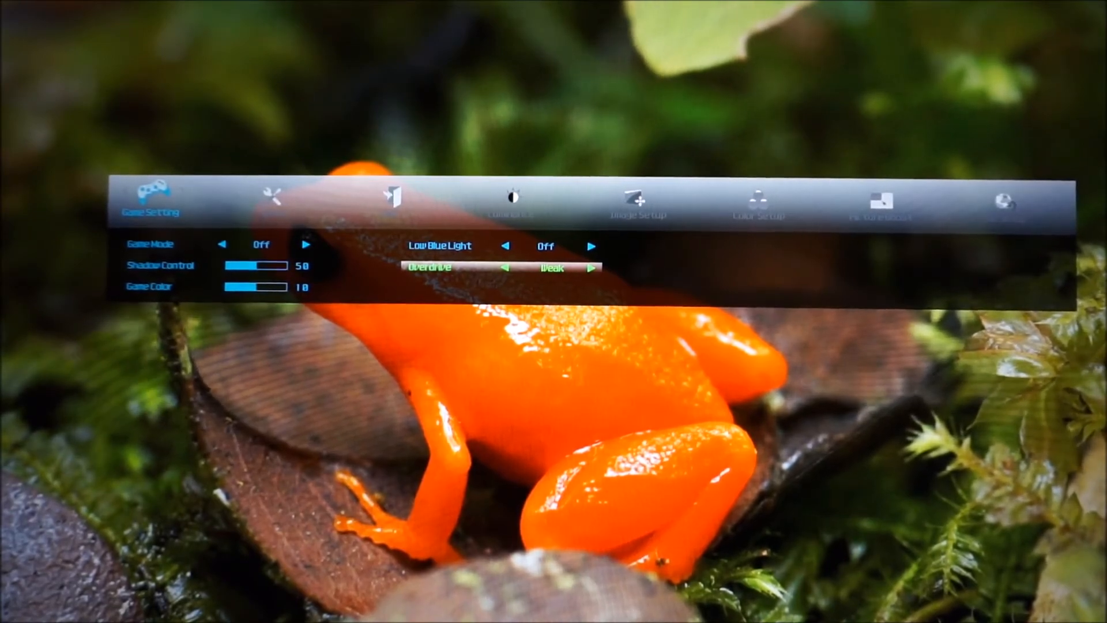
{"action": "left_click", "coordinate": [592, 267]}
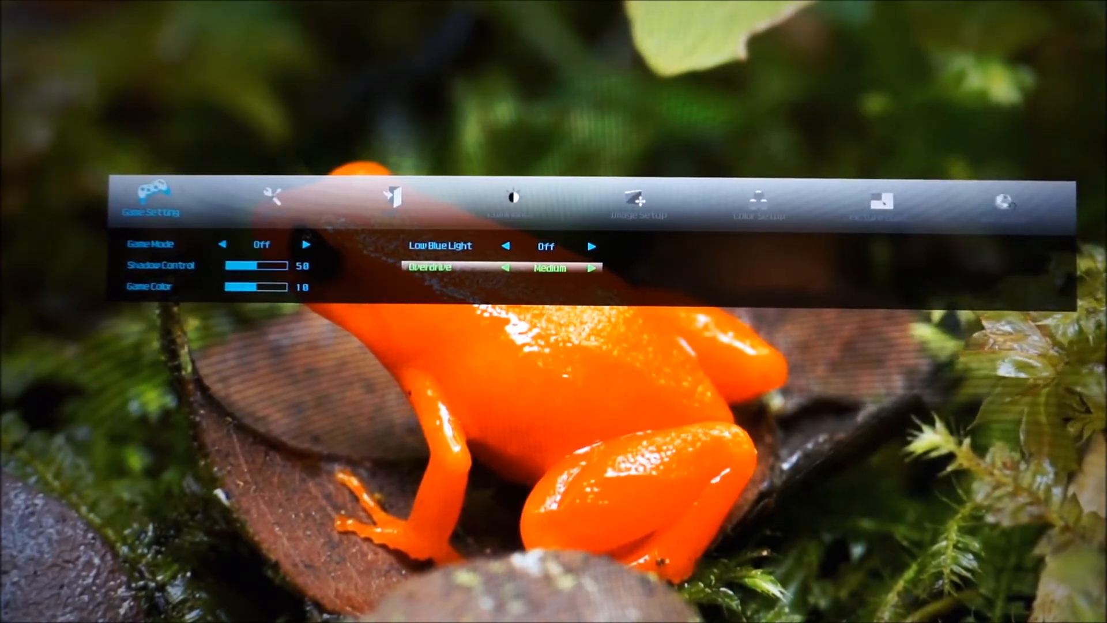
{"action": "left_click", "coordinate": [591, 267]}
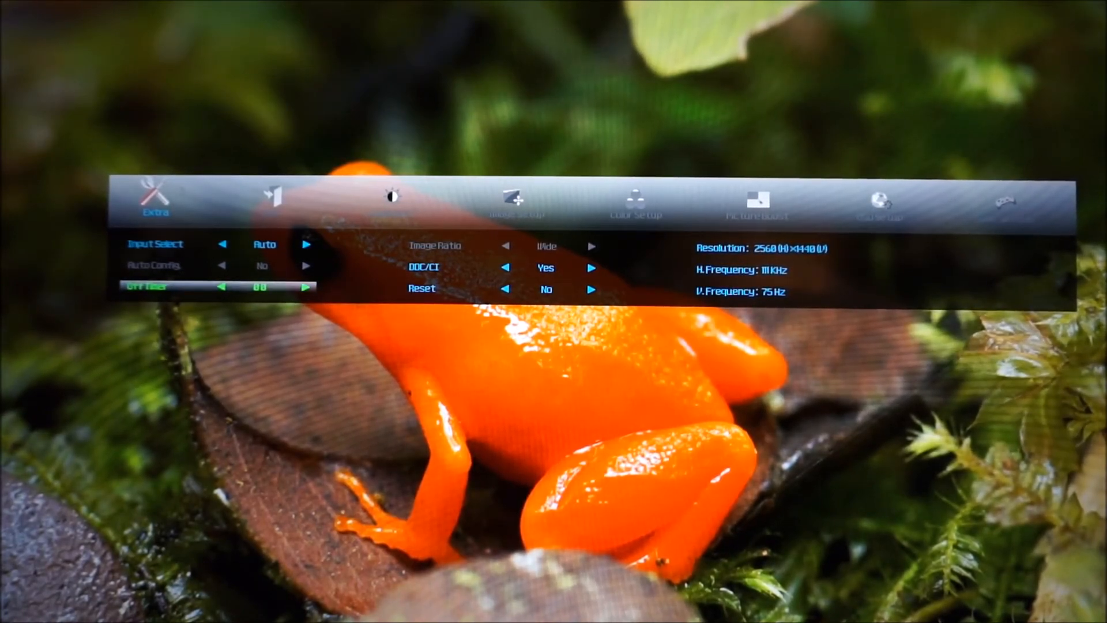
Step: Adjust the Off Timer on the Extra page to a nonzero duration
{"action": "left_click", "coordinate": [306, 288]}
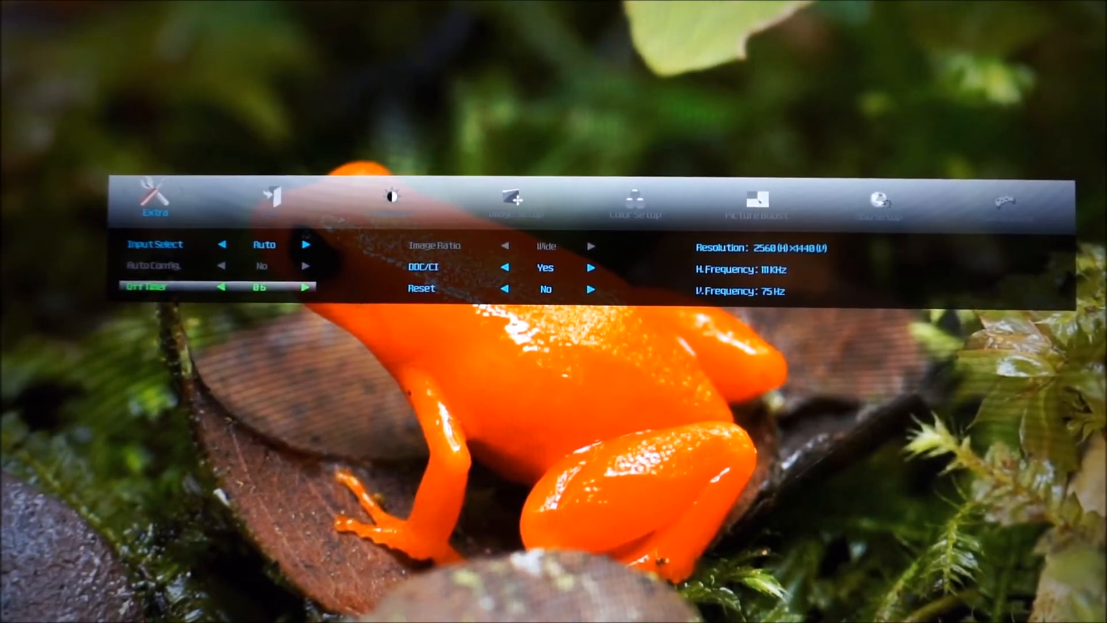
{"action": "left_click", "coordinate": [306, 288]}
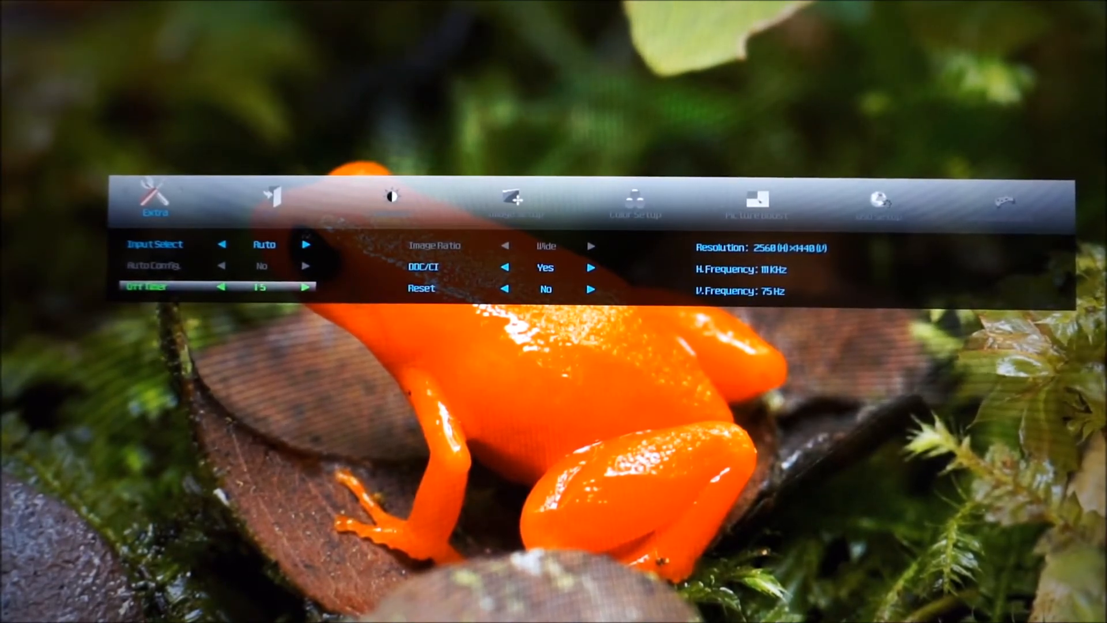
{"action": "left_click", "coordinate": [303, 286]}
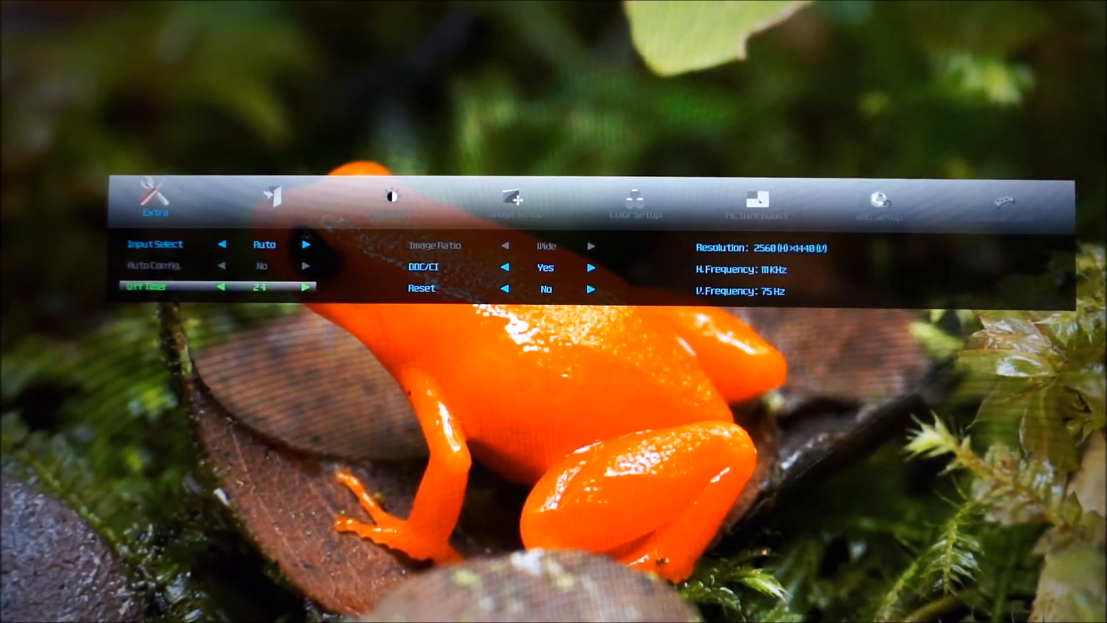
{"action": "left_click", "coordinate": [222, 288]}
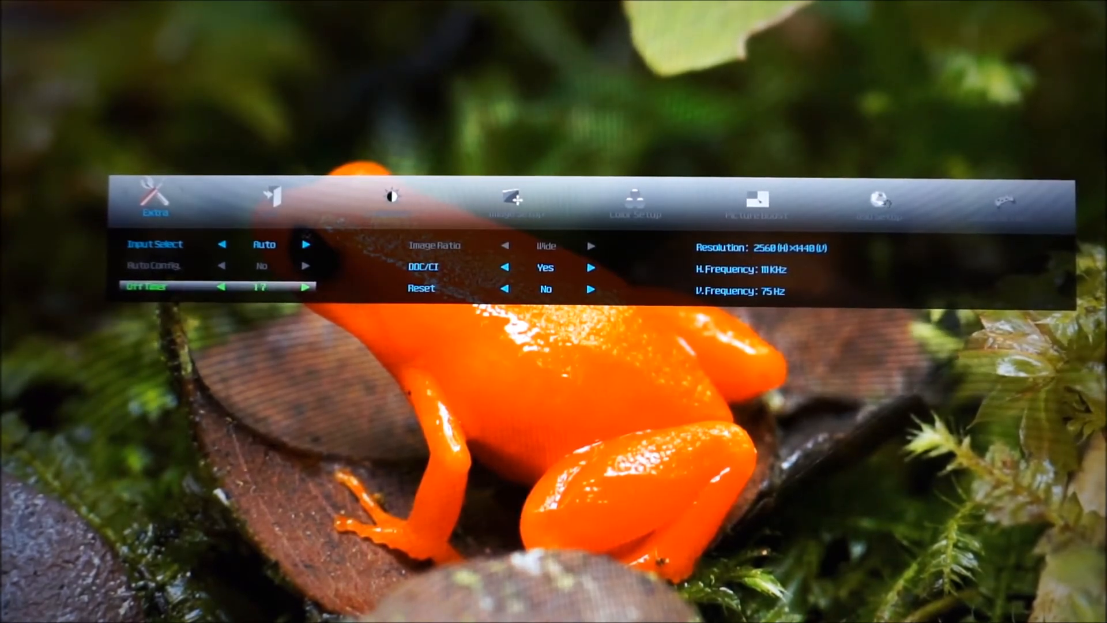